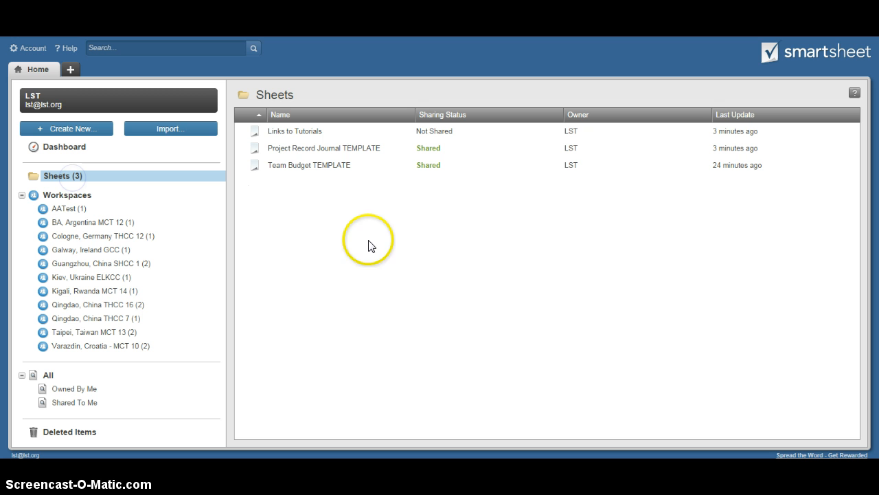
- Open the Team Budget TEMPLATE sheet from the sheet list
left_click(310, 165)
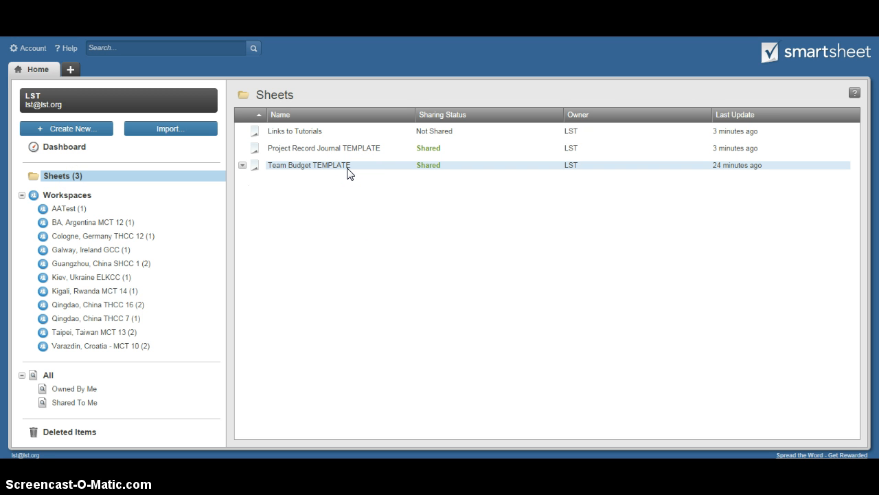
double_click(308, 164)
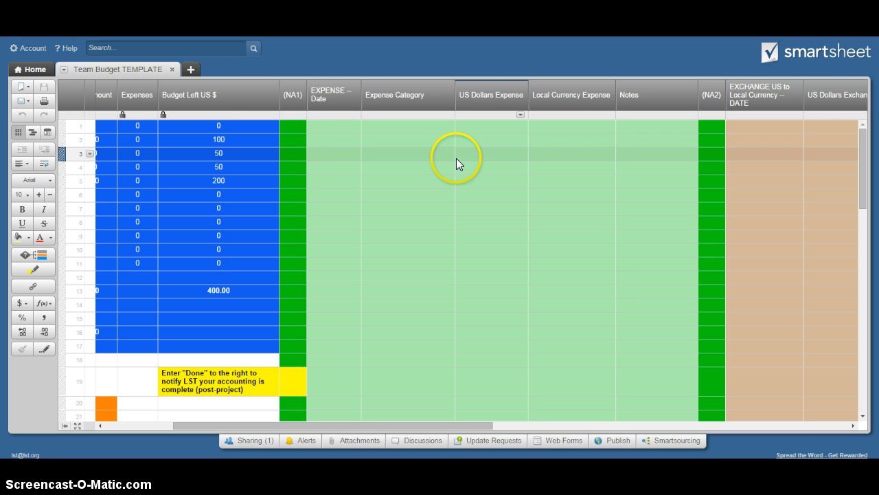
- Log a row-1 expense dated 10/10/14, category Emergency Funds, 60 US dollars
left_click(333, 126)
type("10/10/14")
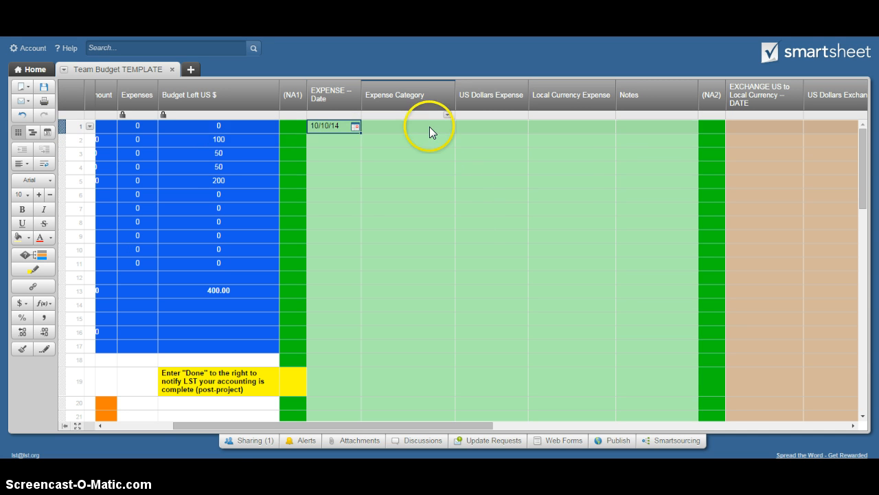
left_click(447, 127)
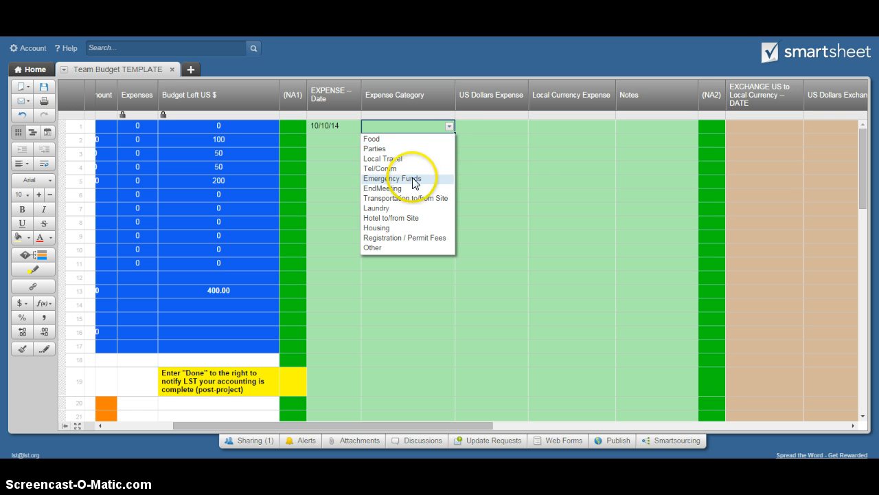
left_click(393, 179)
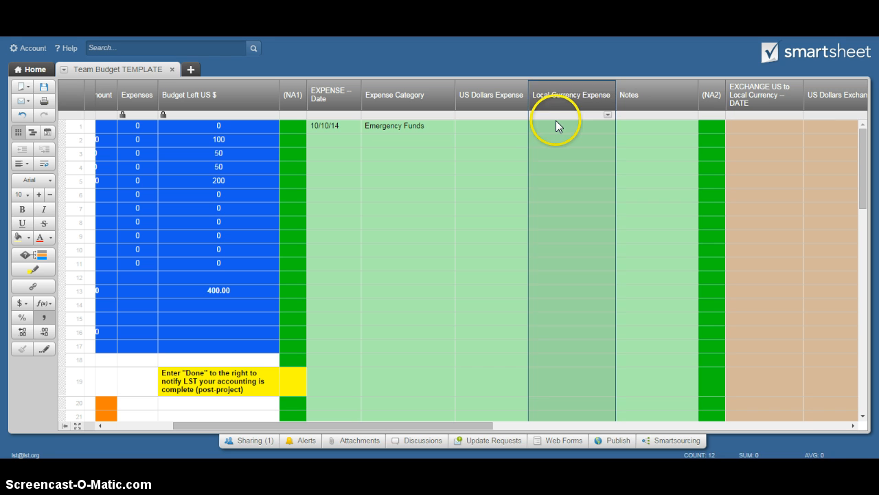
left_click(492, 126)
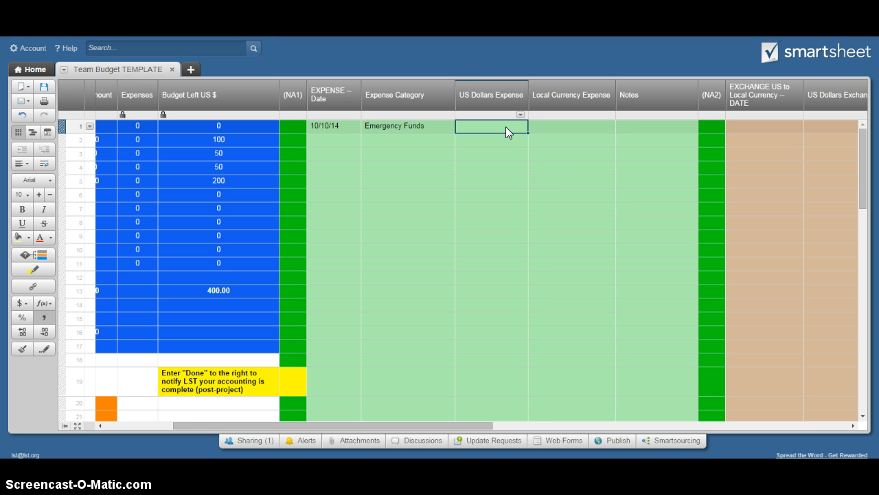
type("60.00")
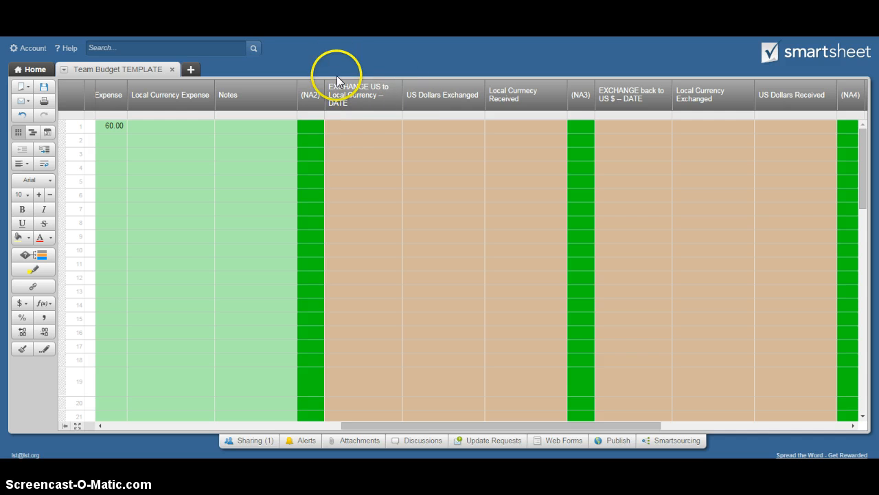
- Record a 10/03/14 exchange of 100 US dollars for 500.00 local currency
left_click(393, 126)
type("10/03/14")
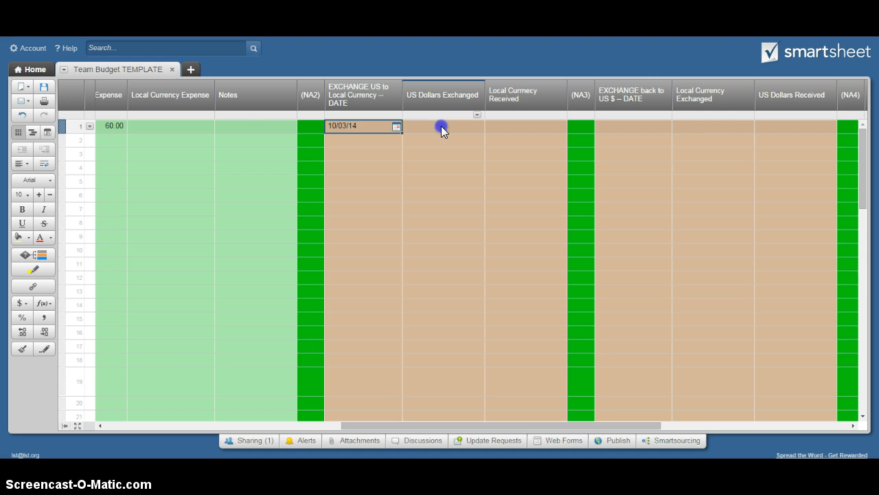
type("100")
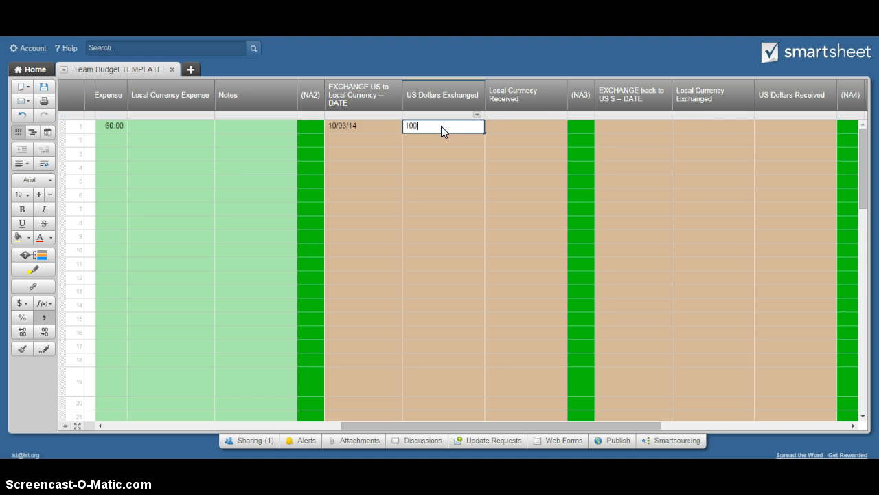
left_click(524, 127)
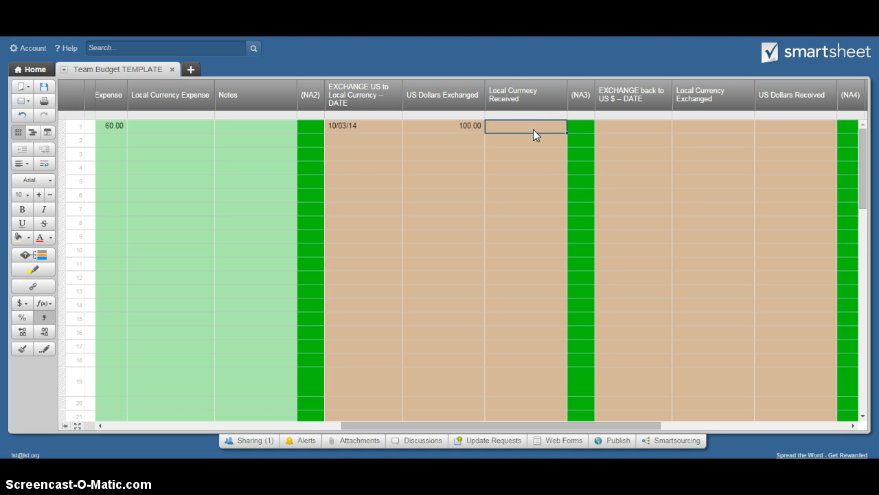
type("500.00")
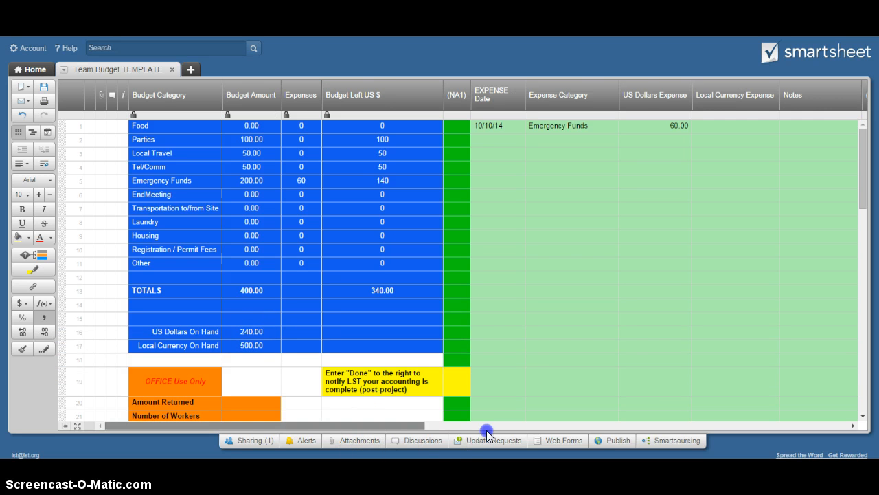
scroll("right", 3)
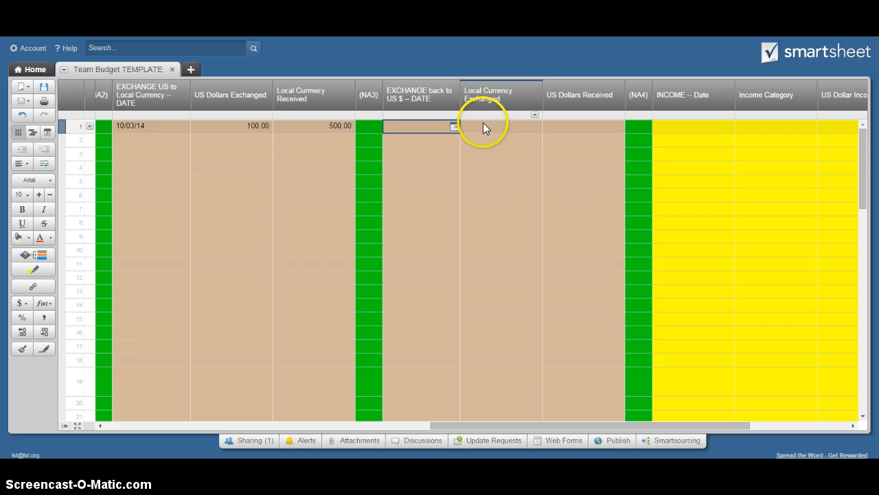
left_click(501, 127)
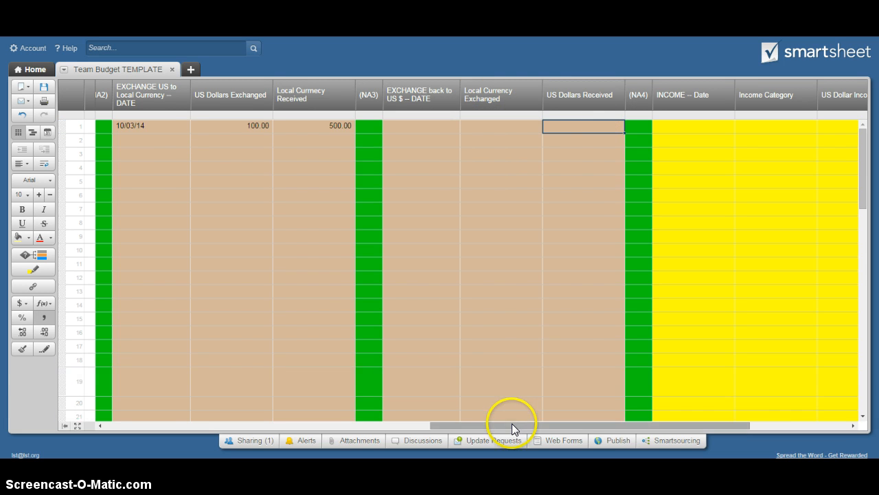
scroll("right", 3)
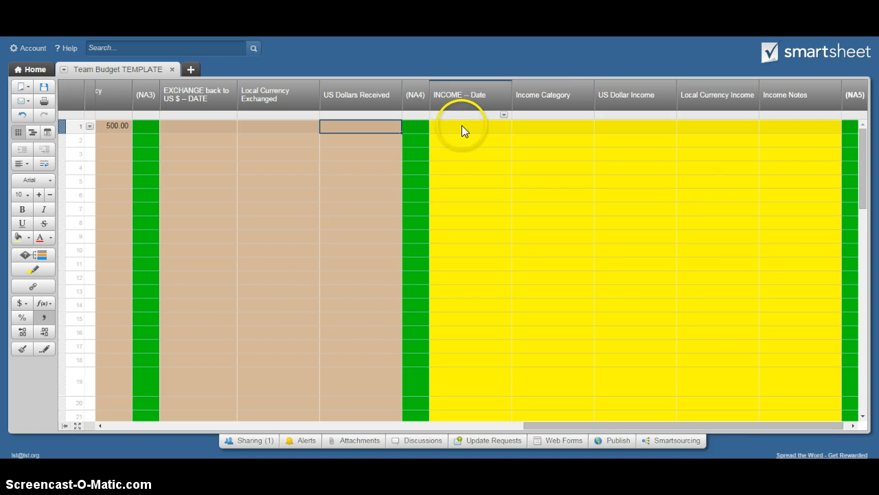
- Enter income dated 10/09/14, category Workbook Sales, 10 in local currency
left_click(503, 132)
type("10/09/14")
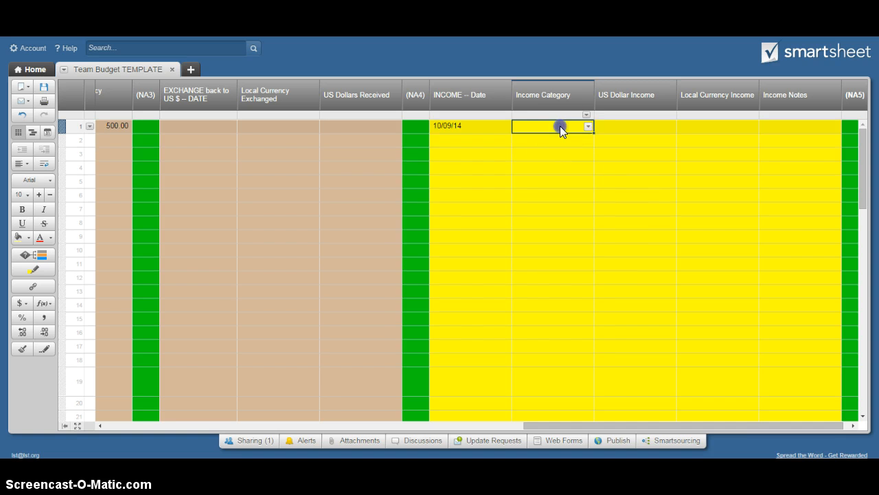
left_click(588, 126)
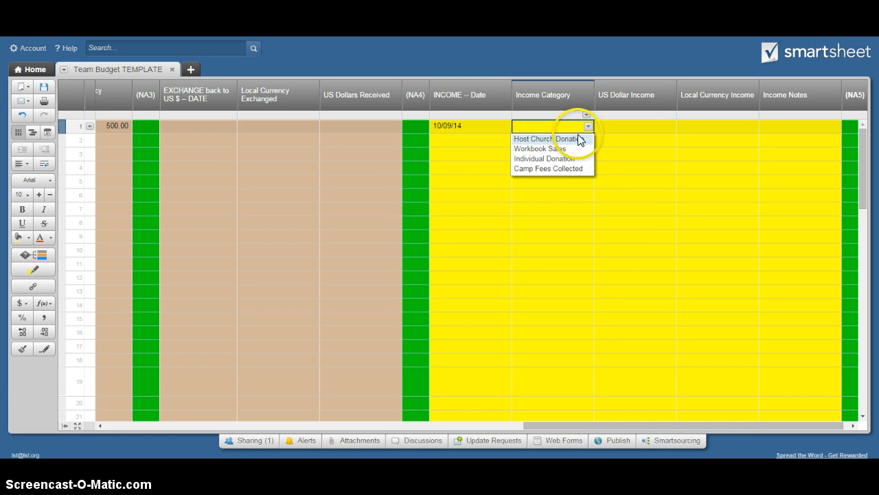
left_click(539, 148)
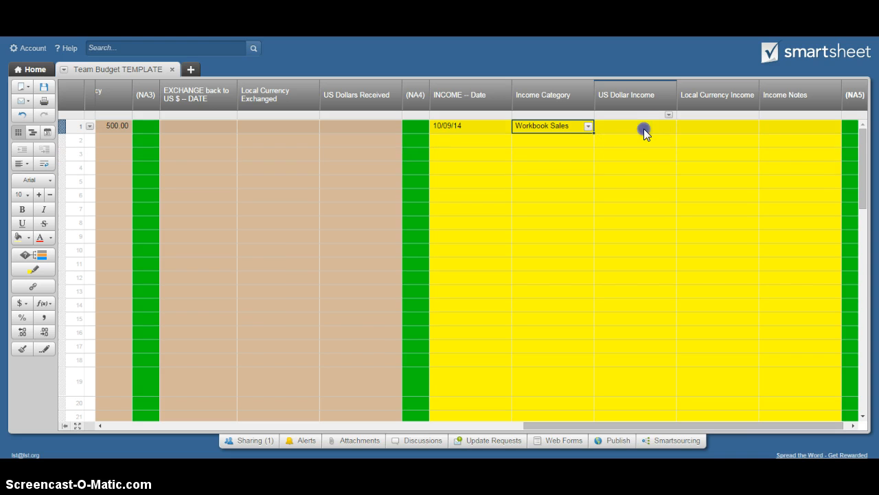
left_click(717, 127)
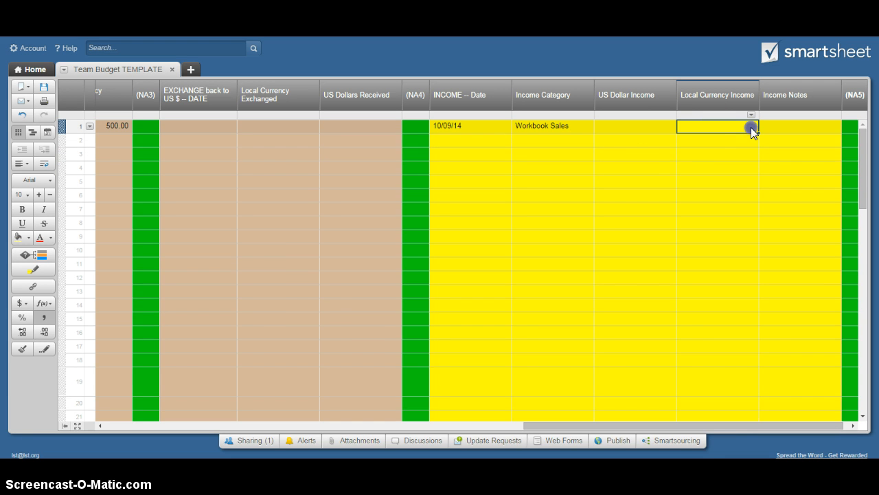
type("10")
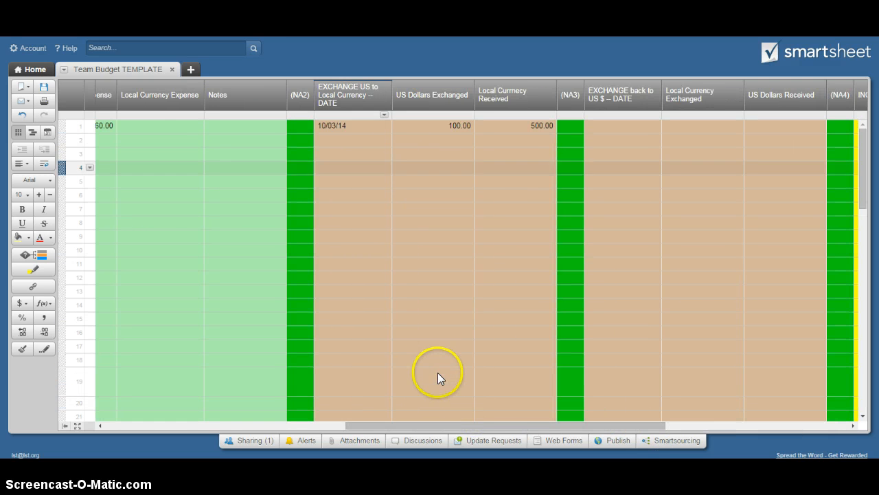
left_click_drag(438, 425, 439, 424)
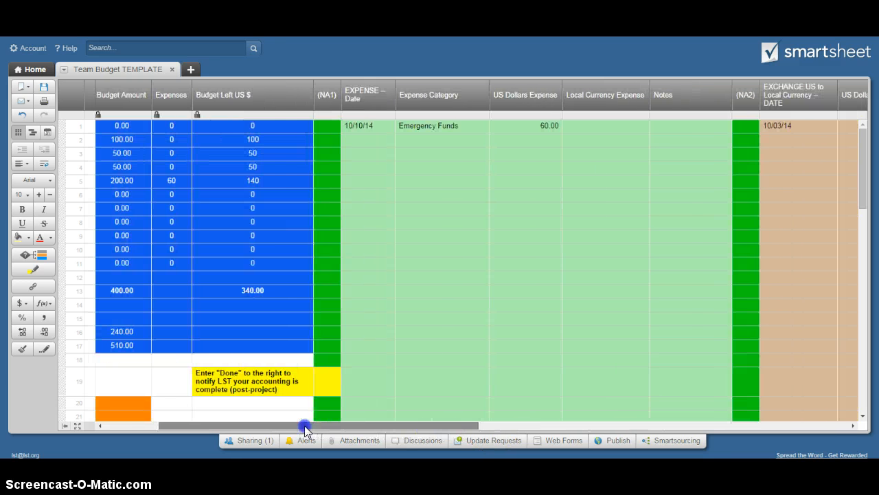
scroll("left", 3)
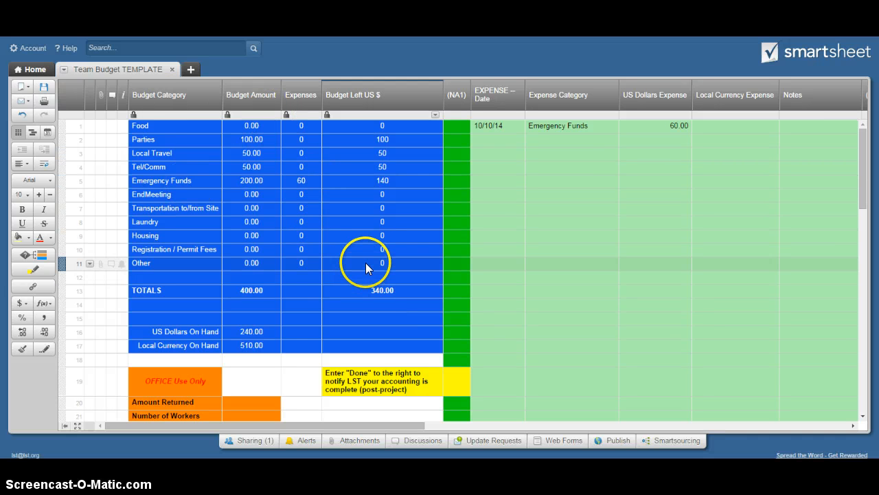
left_click(251, 331)
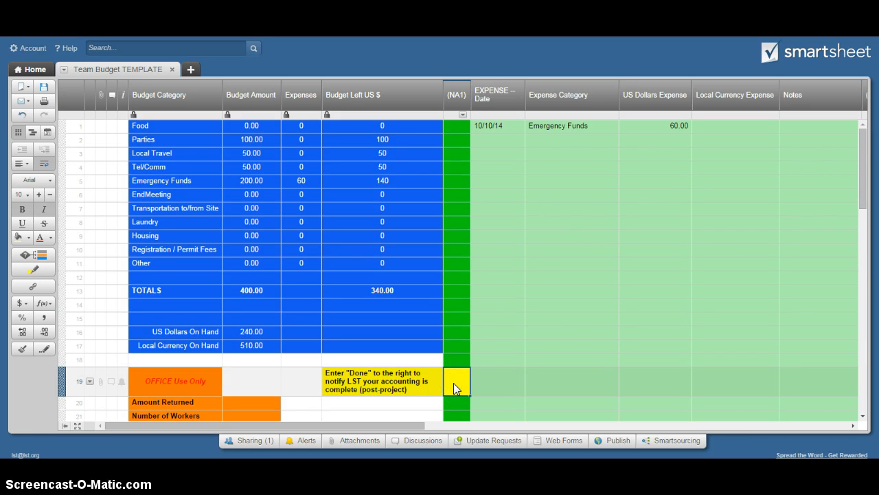
- Enter 'done' in the completion cell beside the Done instruction and commit it
type("done")
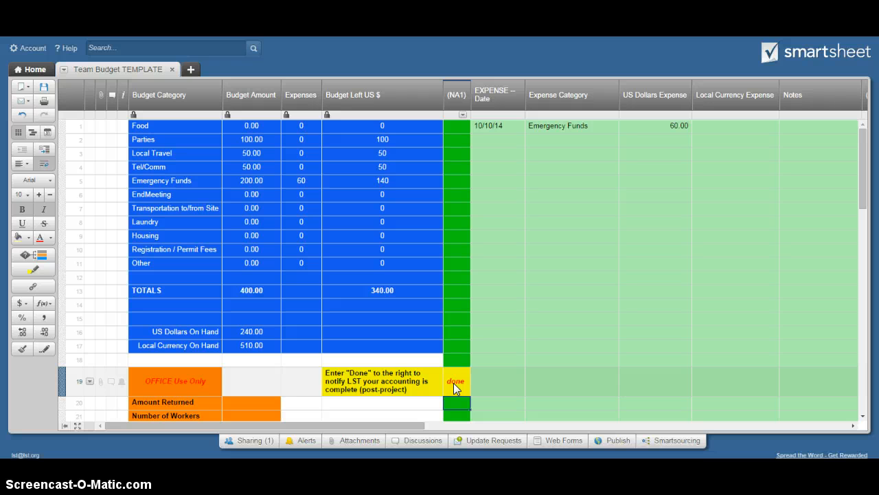
left_click(456, 382)
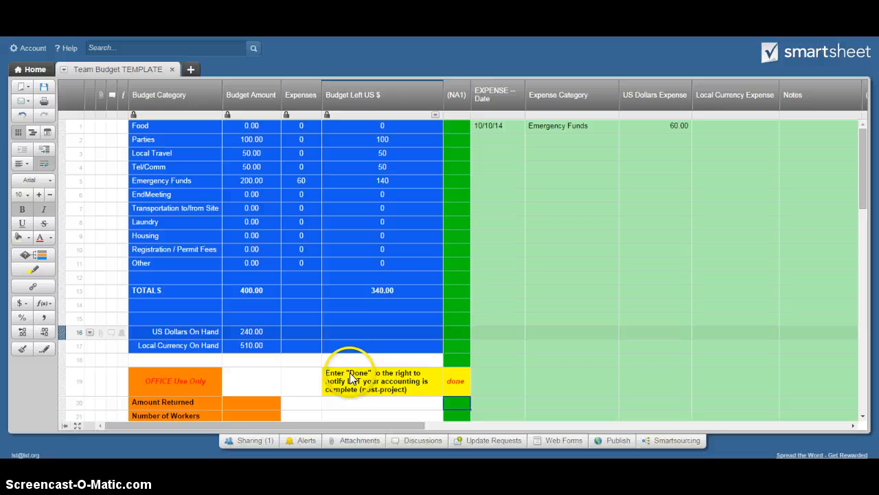
scroll("right", 3)
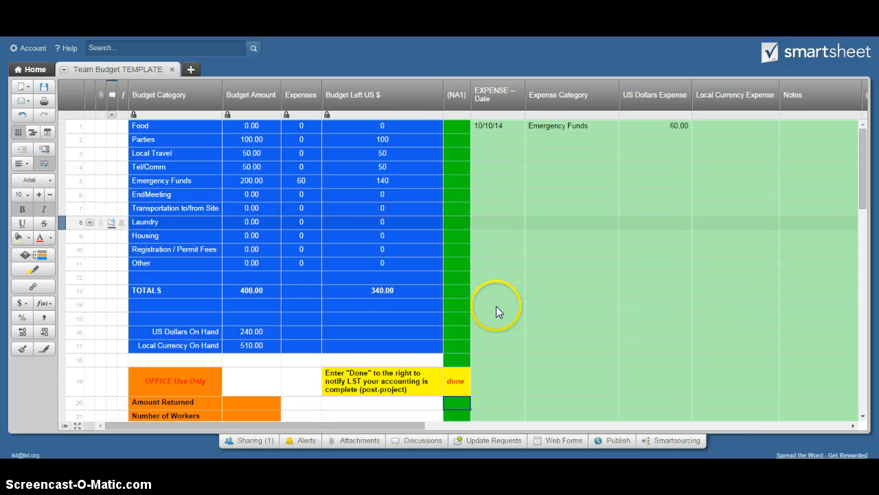
mouse_move(866, 154)
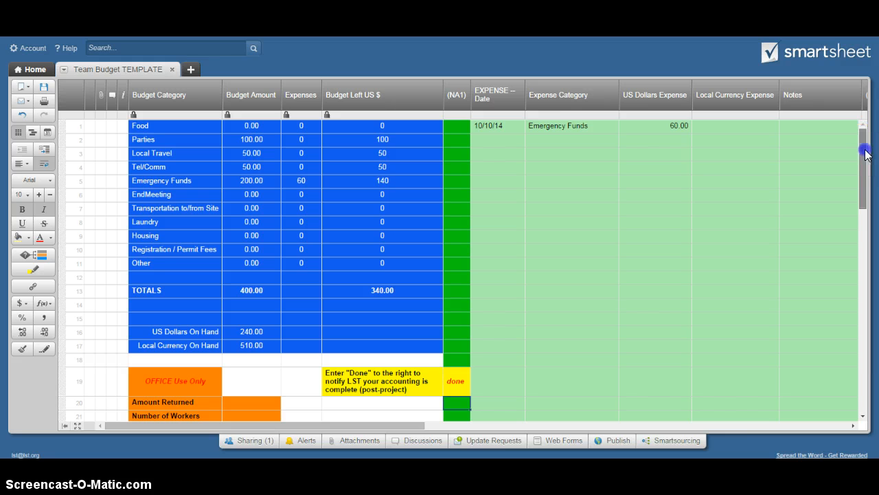
scroll("down", 3)
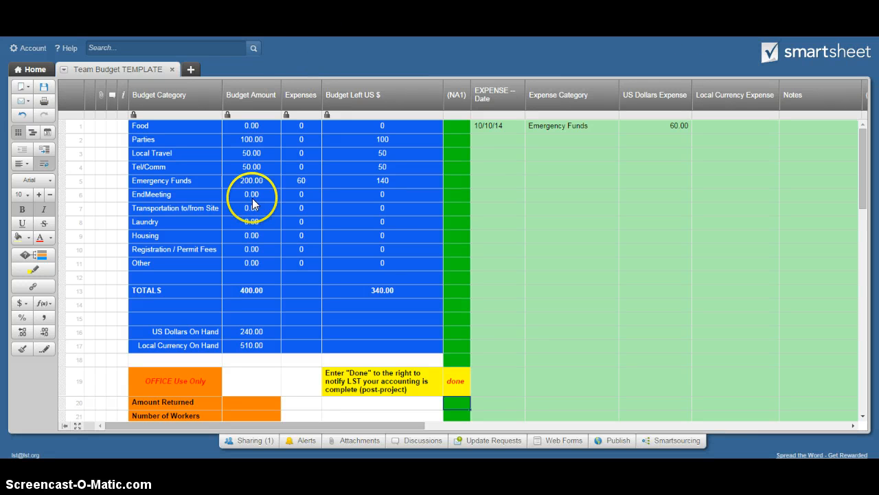
left_click(250, 195)
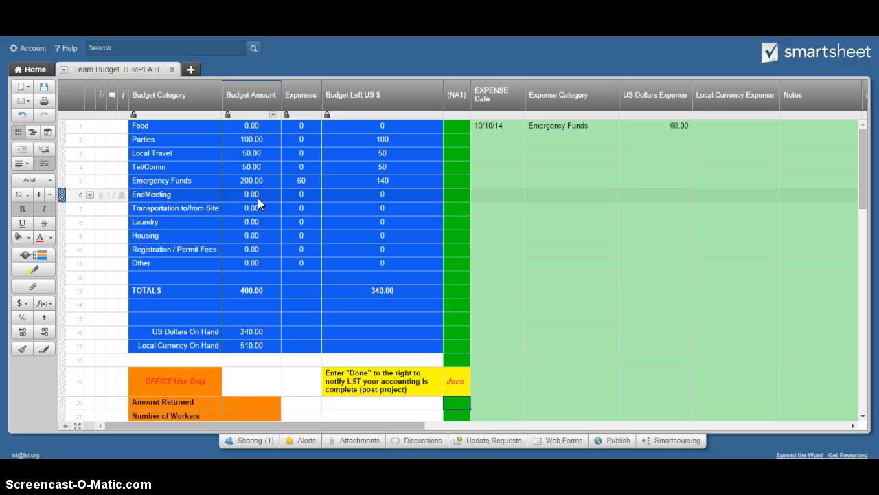